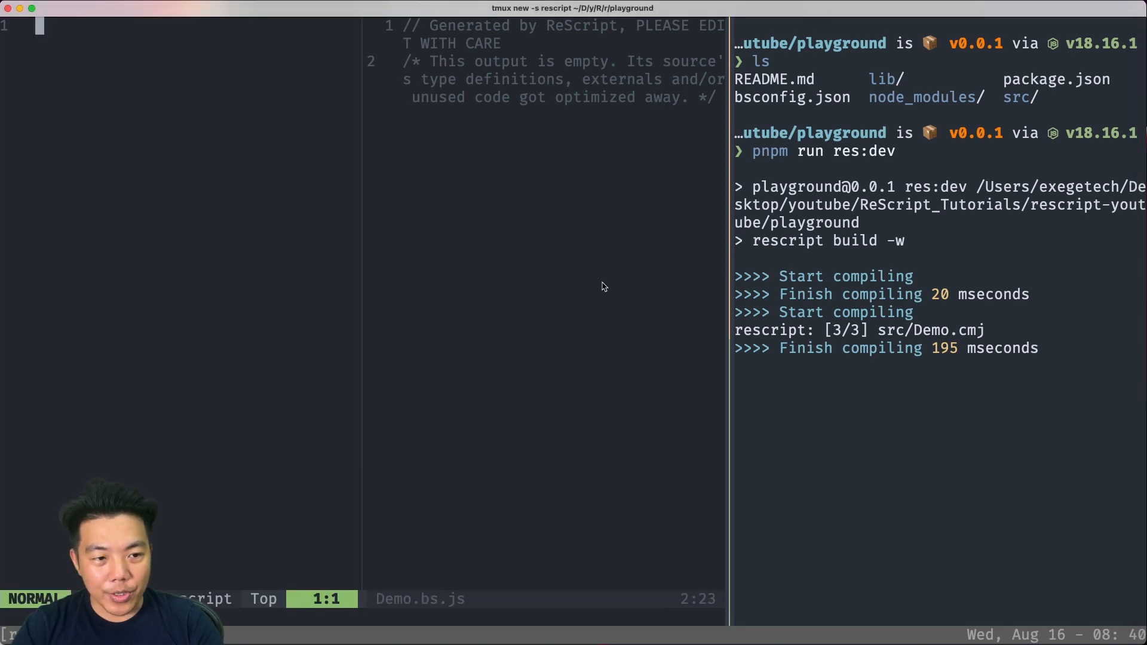
# - Write a firstName "John" binding, a greetings template string and lastLetterOfAlphabet = 'z' in Demo.res
pyautogui.write('let firstName')
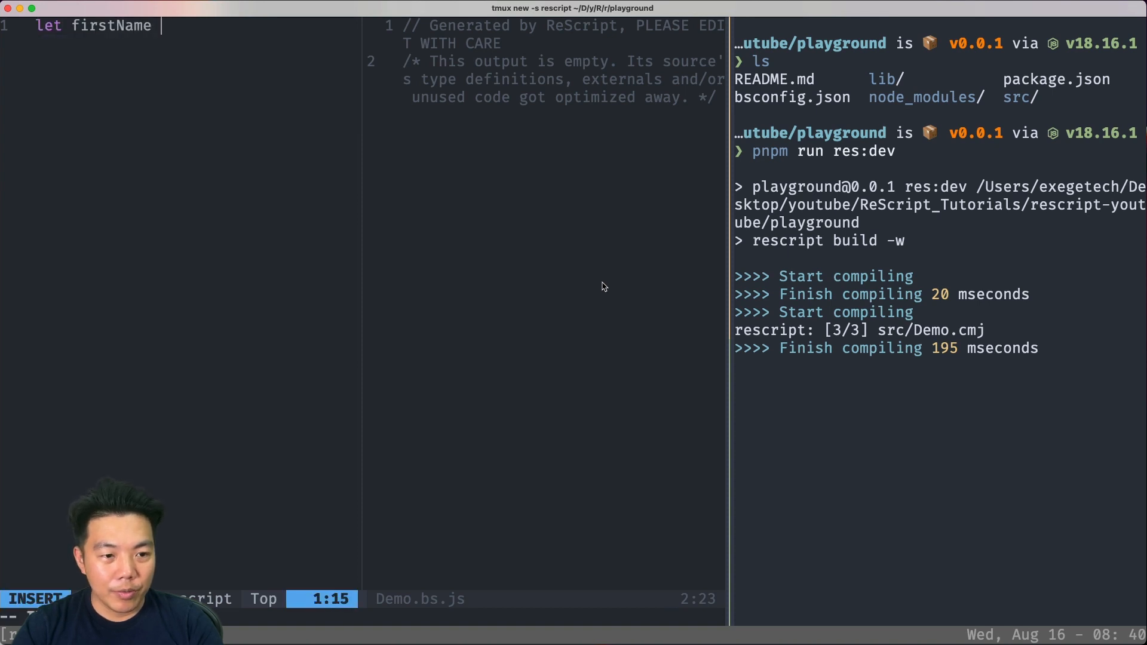
pyautogui.write('= "John"')
pyautogui.write('let fullName = firstName ++ space ++ lastName')
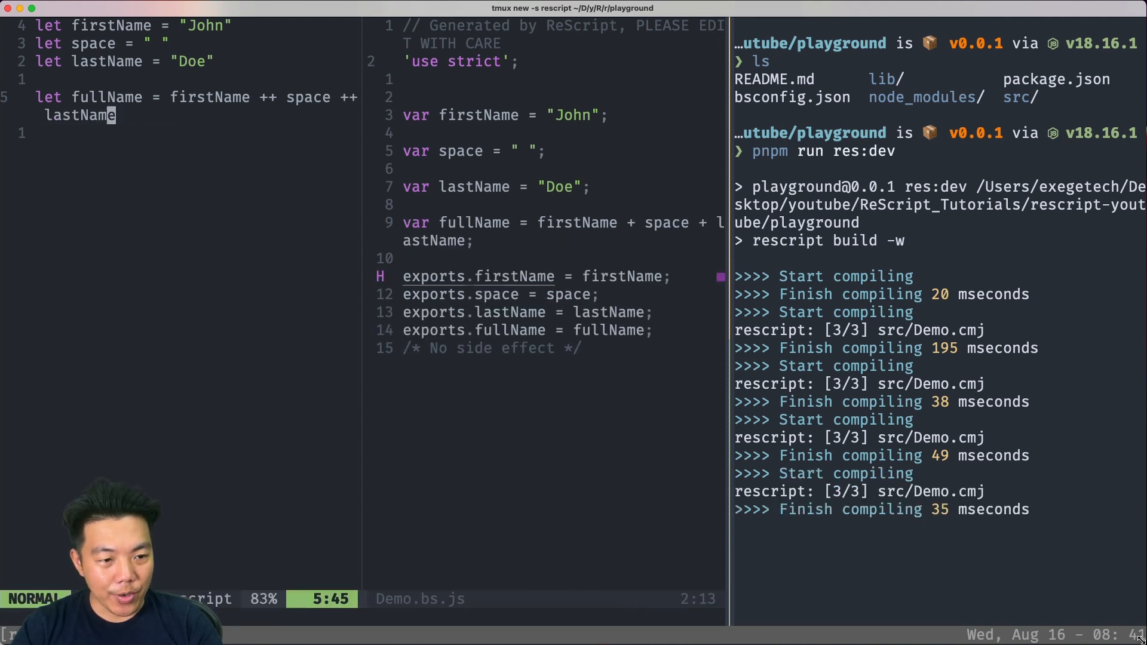
pyautogui.write('let greetings = `Hello ${')
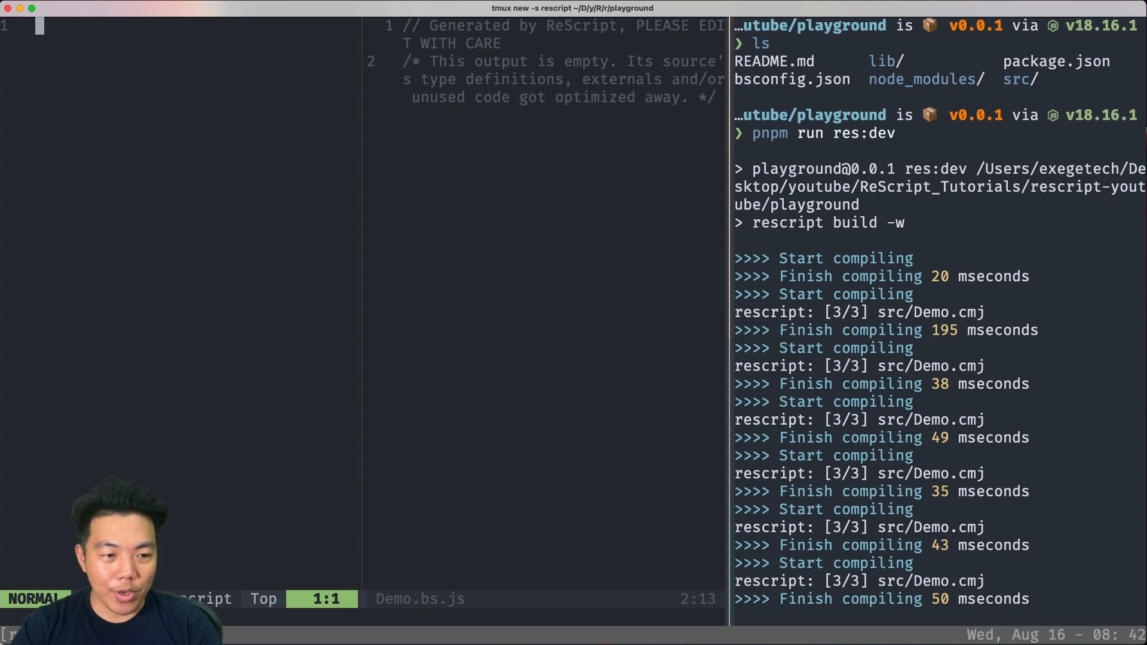
pyautogui.write('l')
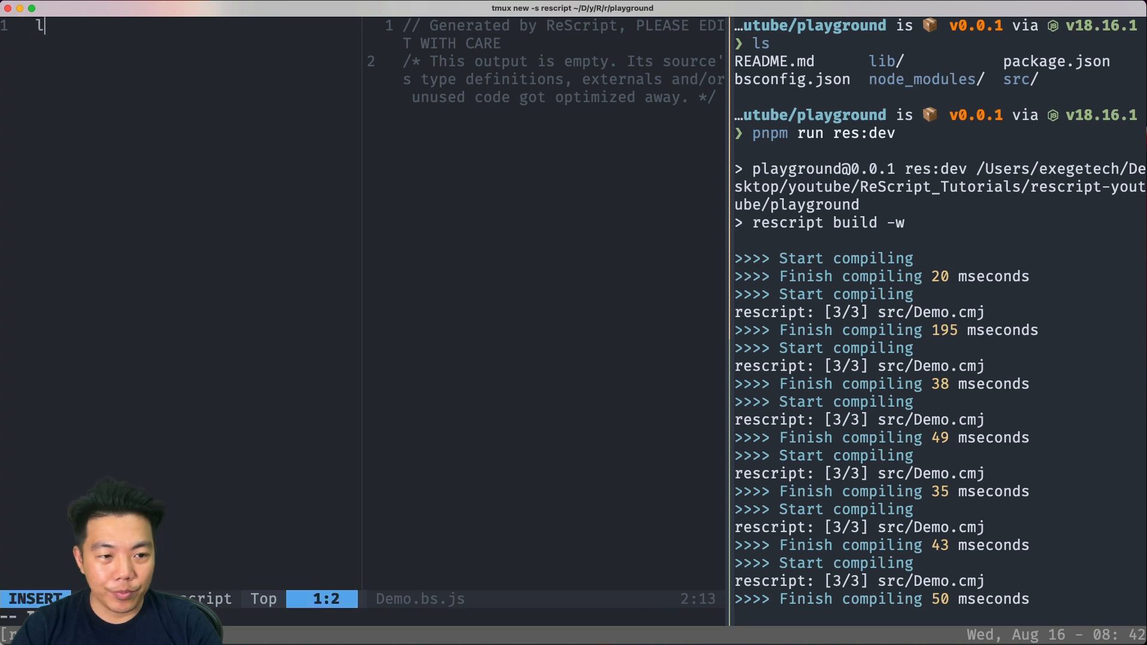
pyautogui.write("let lastLetterOfAlphabet = 'z'")
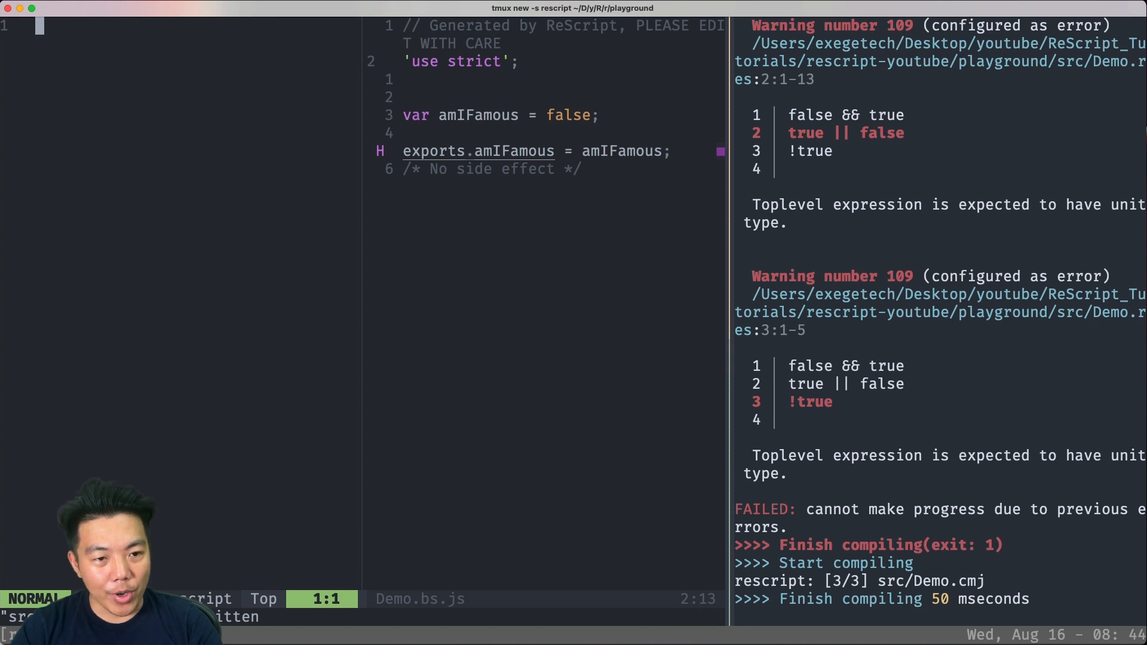
# - Write a bool1 = true binding, then empty Demo.res so the build compiles cleanly
pyautogui.write('let bool1 = true')
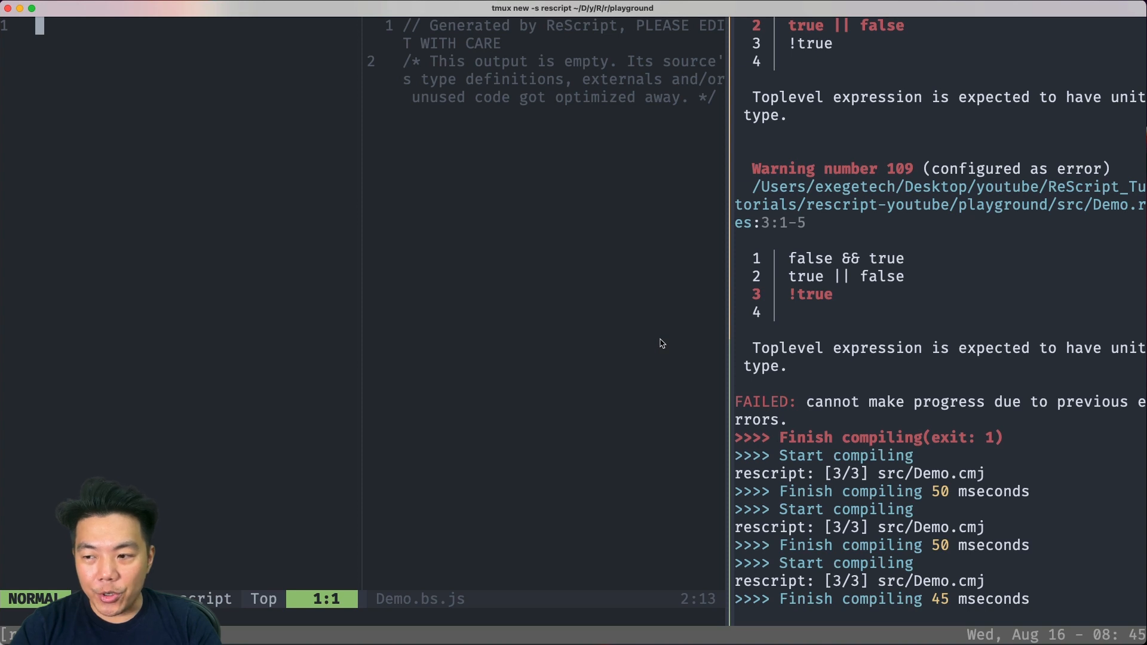
# - Write btcPrice = 30000 with howManyIOwn and myNetWealth bindings, save, and check the compiled 300000
pyautogui.press('i')
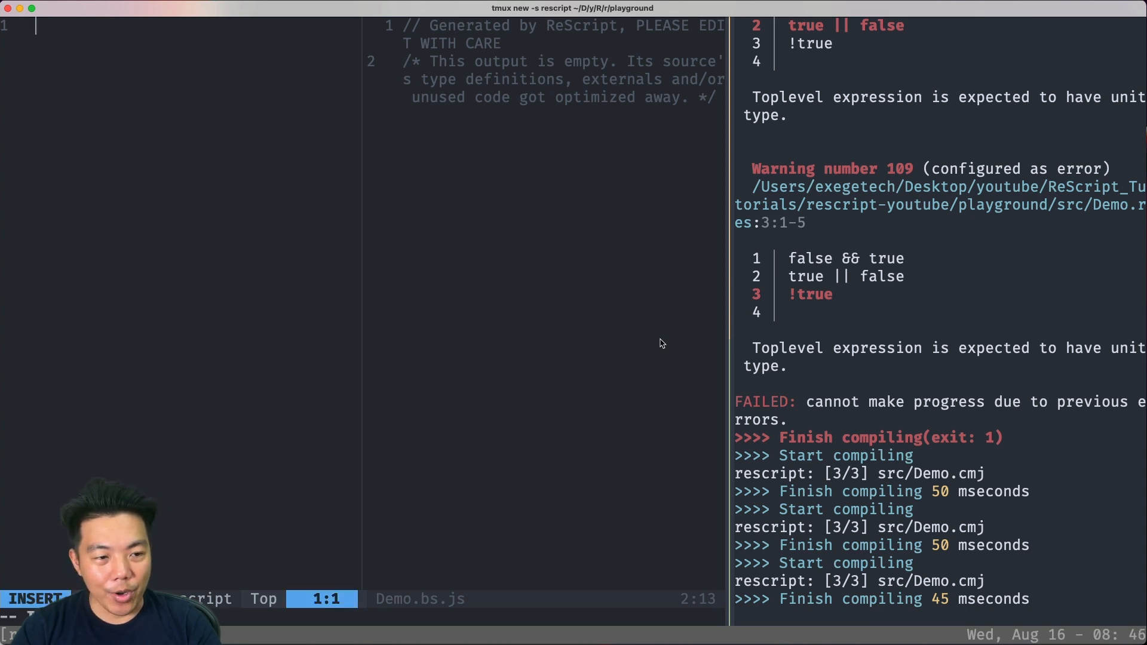
pyautogui.write('let btcPrice = 30000')
pyautogui.write('let myNetWealth = btcPrice * howManyIOwn')
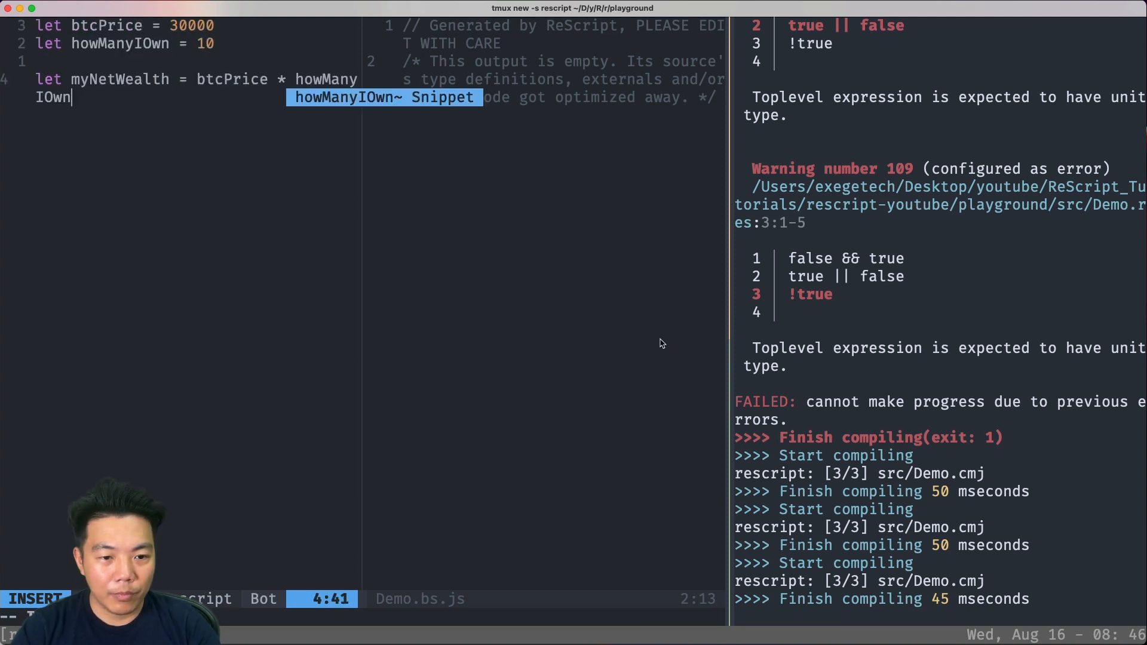
pyautogui.press('Escape')
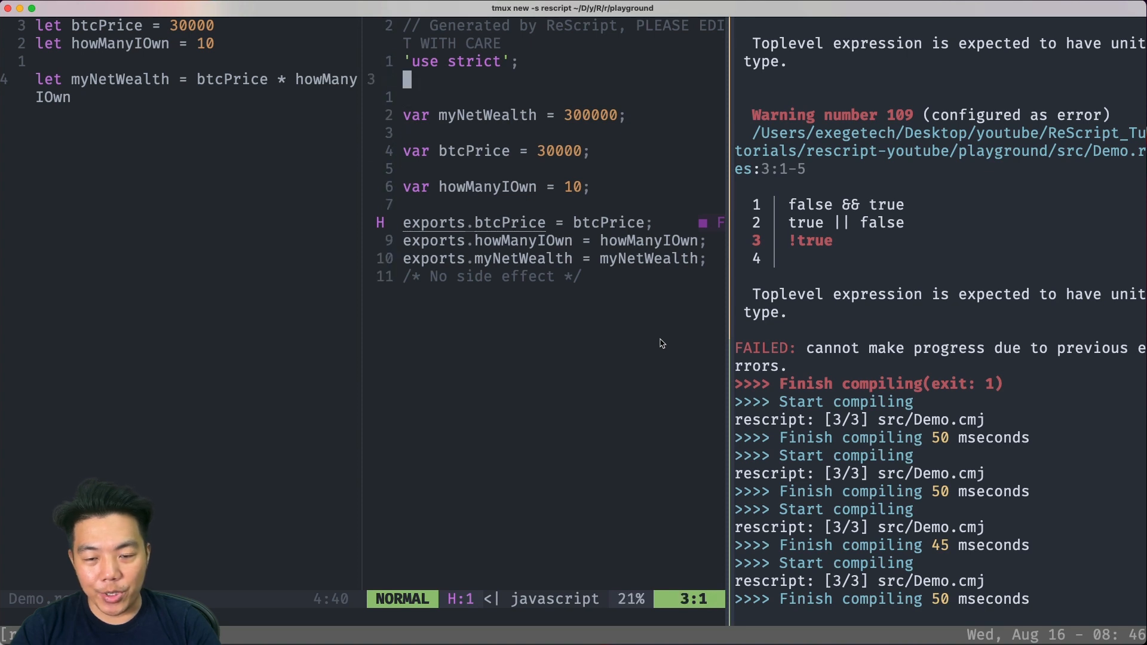
pyautogui.press('o')
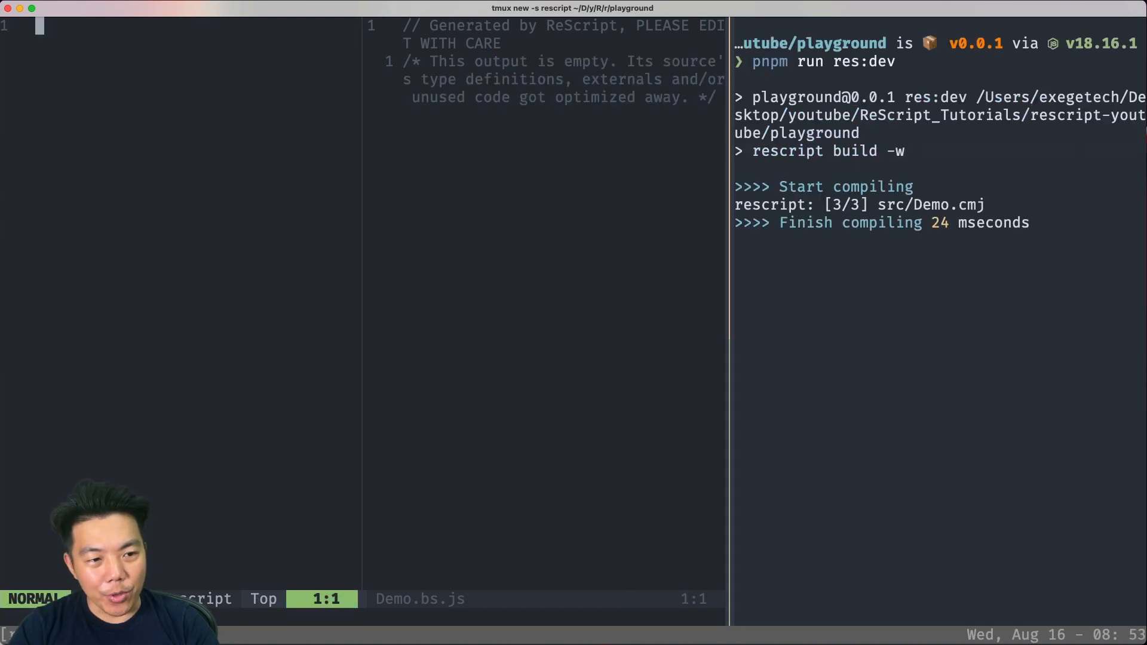
# - Write let test = 1 / 0 and run the compiled Demo.bs.js in Node to see it throw
pyautogui.press('i')
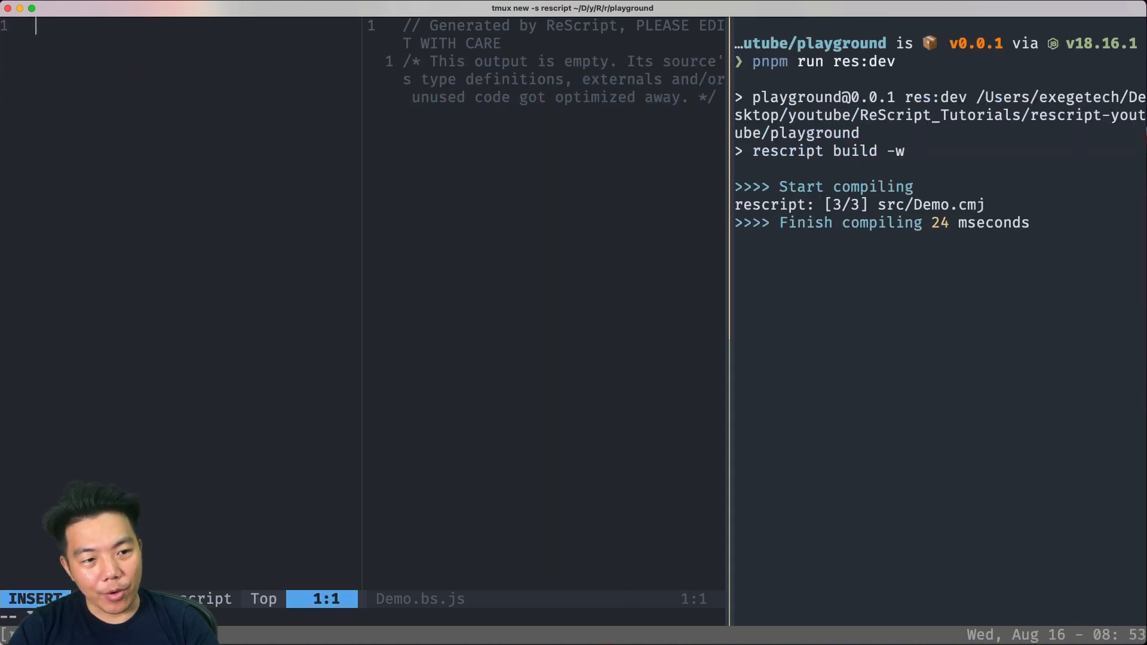
pyautogui.write('let test = 1 / 0')
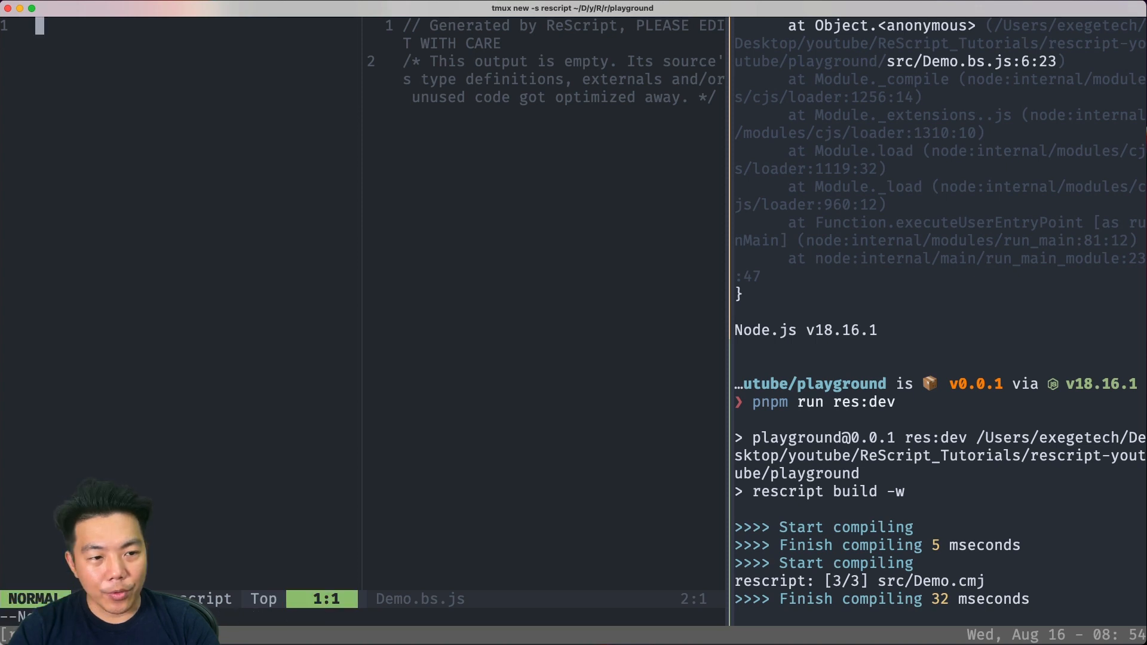
# - Change btcPrice to 30000.5 and howManyIOwn to 10.0 to trigger the float/int type error
pyautogui.write('let btcPrice = 30000.5')
pyautogui.write('let myNetWealth = btcPrice * howManyIOwn')
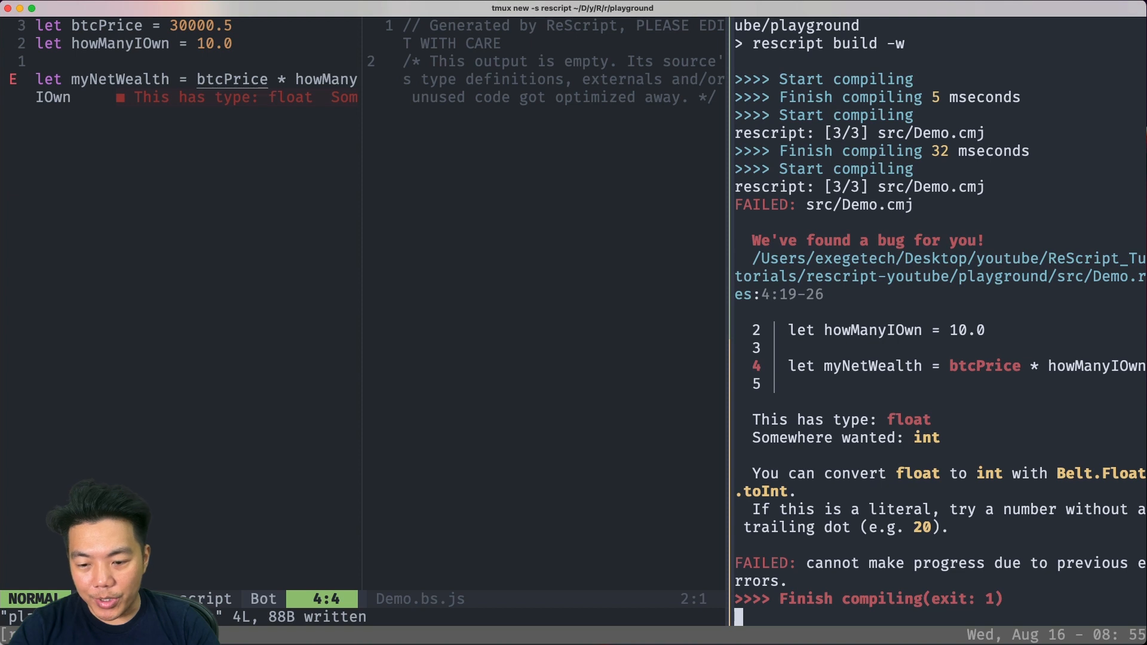
pyautogui.write('h')
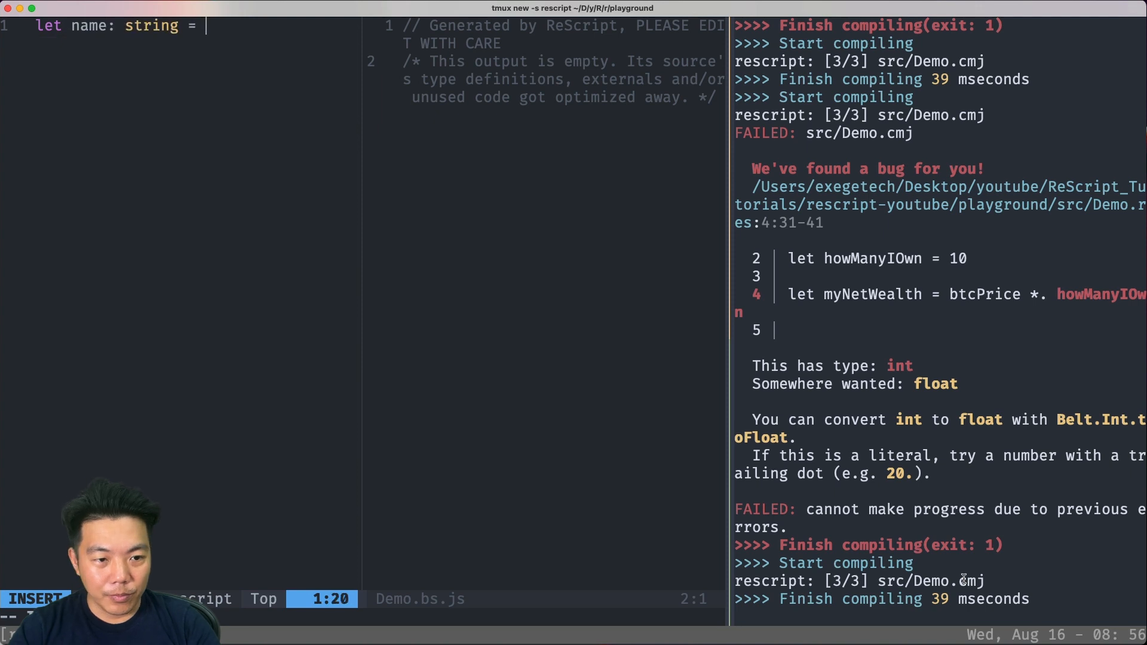
# - Bind name to "John", define type customerName = string, and bind custName to "Jane"
pyautogui.write('"John"')
pyautogui.write('type')
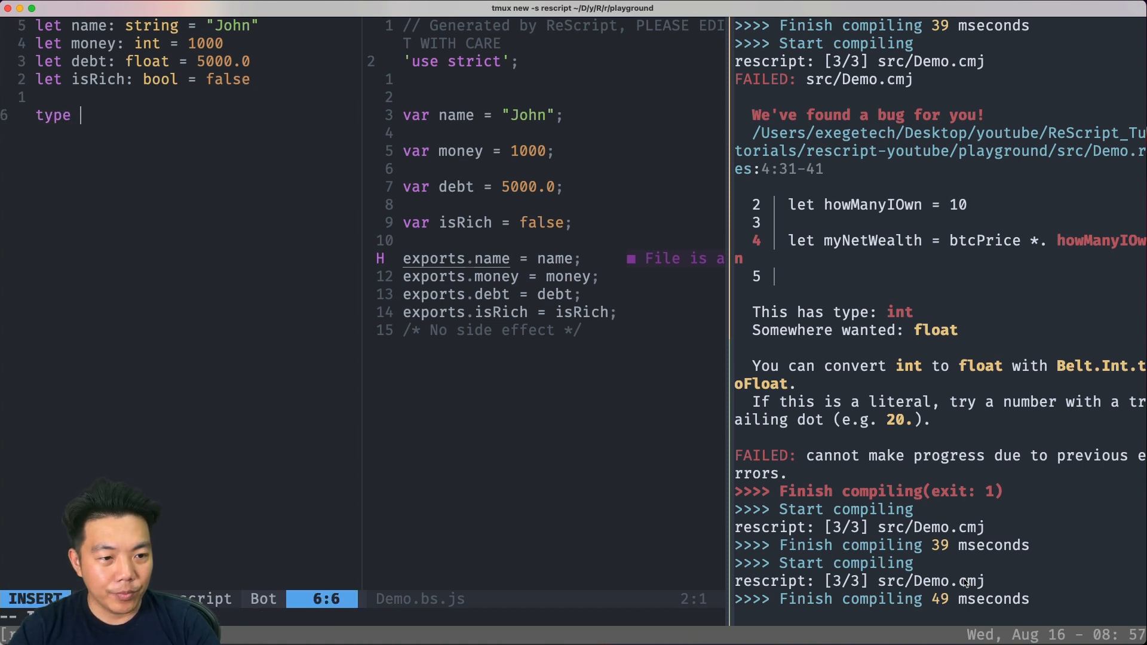
pyautogui.write('customerName = string')
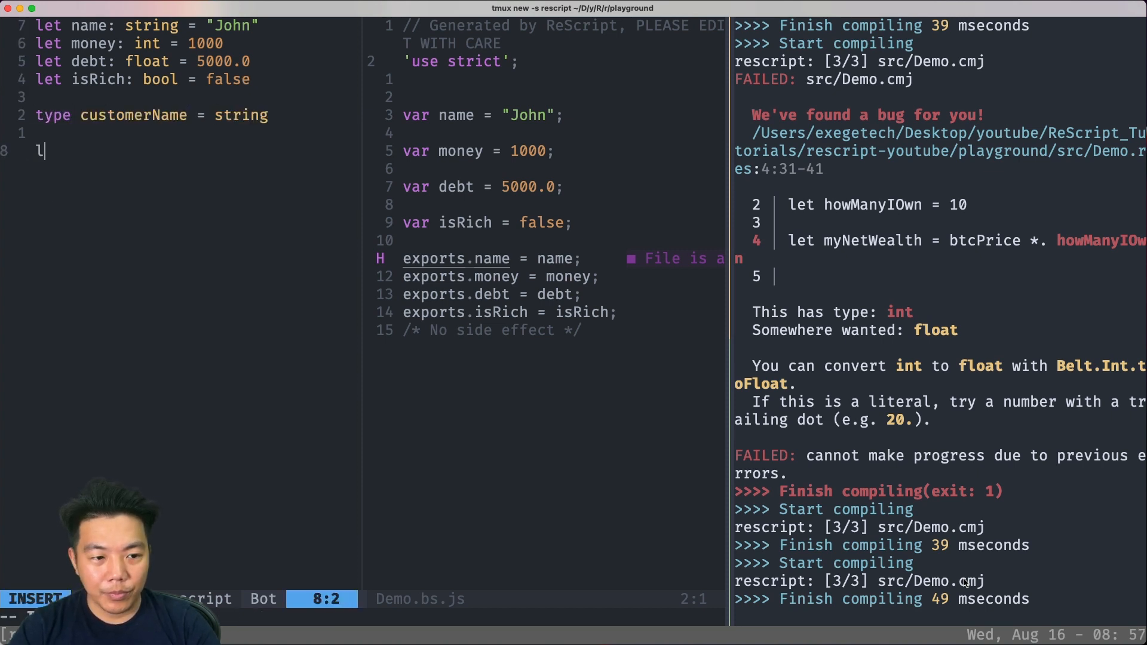
pyautogui.write('et custName: customerName = "Jane')
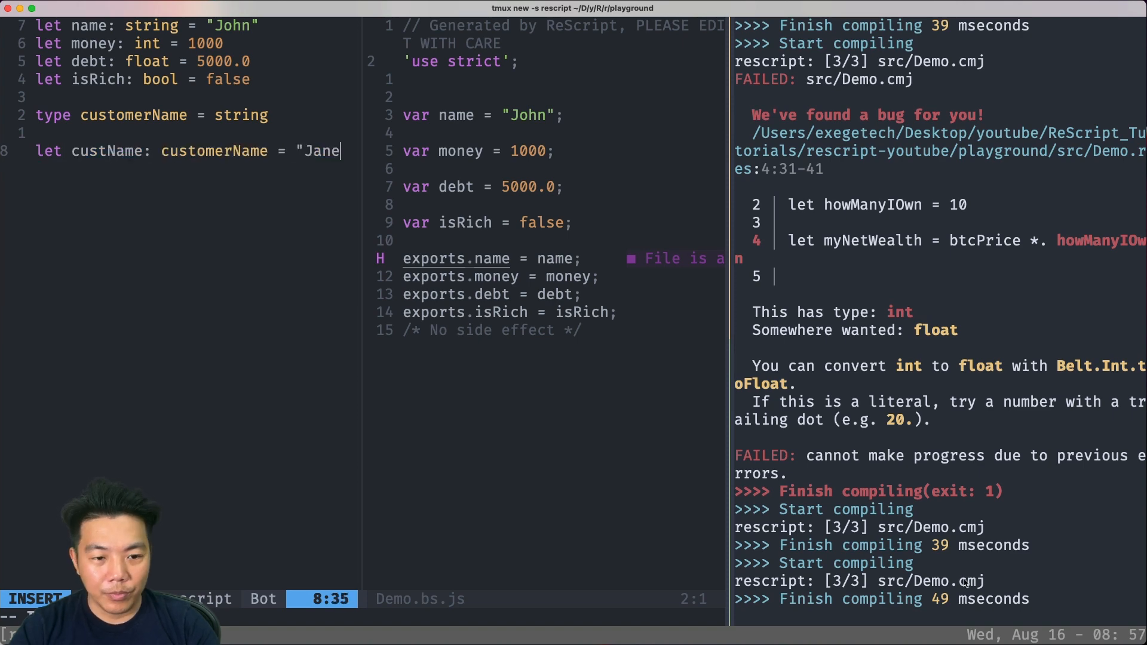